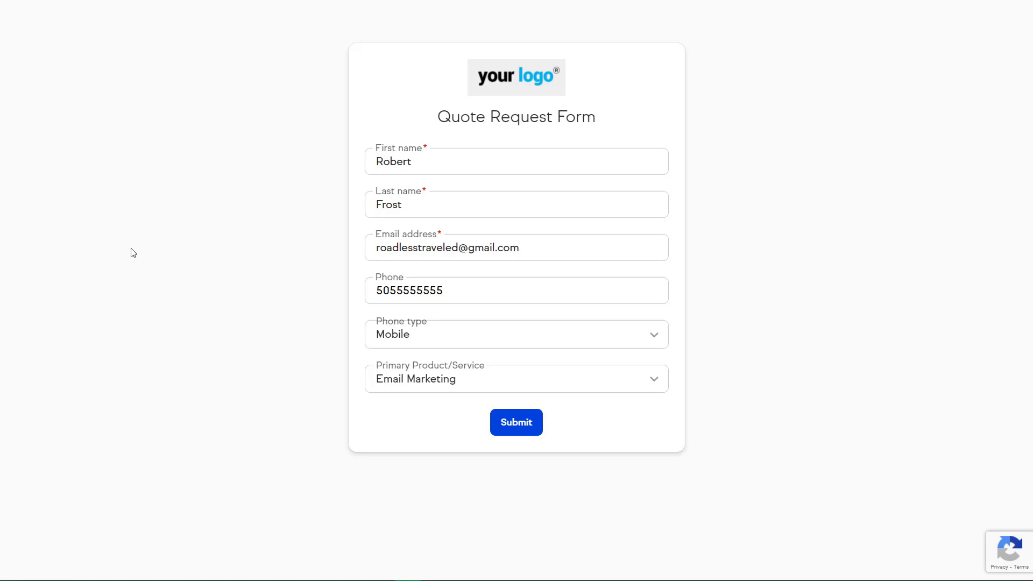
# - Submit the filled-in Quote Request Form and go to the Automations list
pyautogui.click(515, 422)
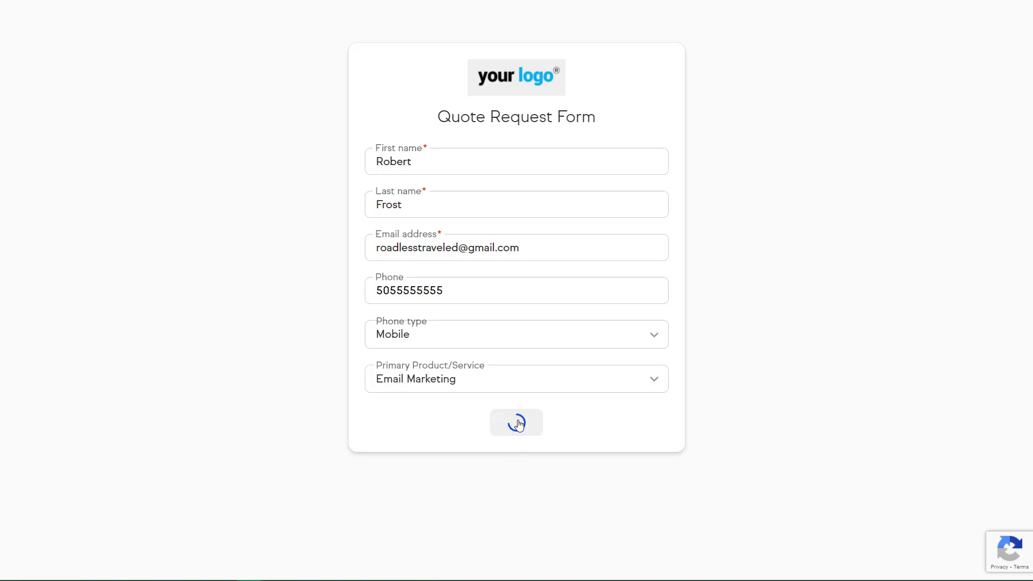
pyautogui.click(515, 422)
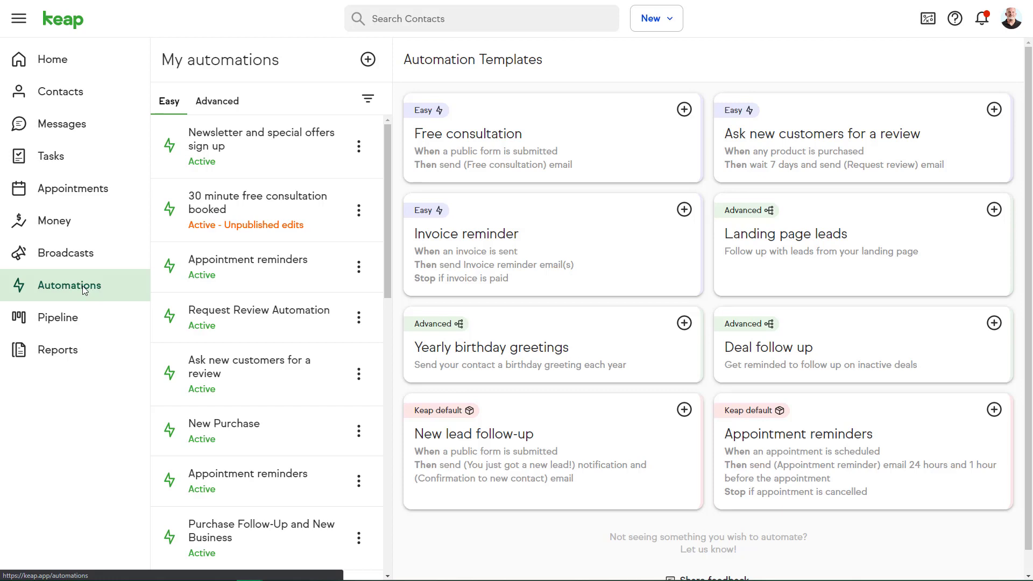
# - Trigger the Request a Quote form automation when the Quote request public form is submitted
pyautogui.click(368, 59)
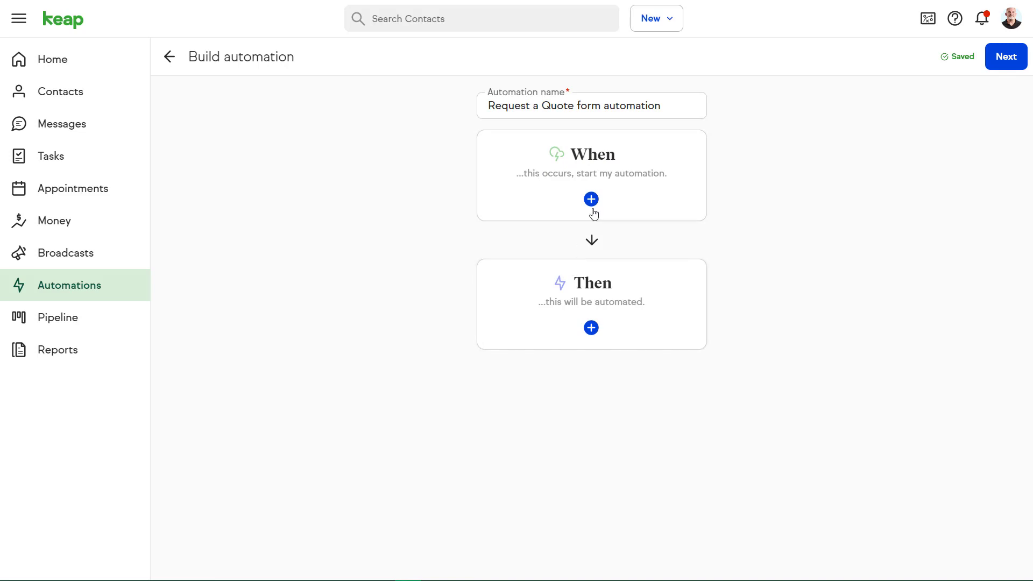
pyautogui.click(591, 199)
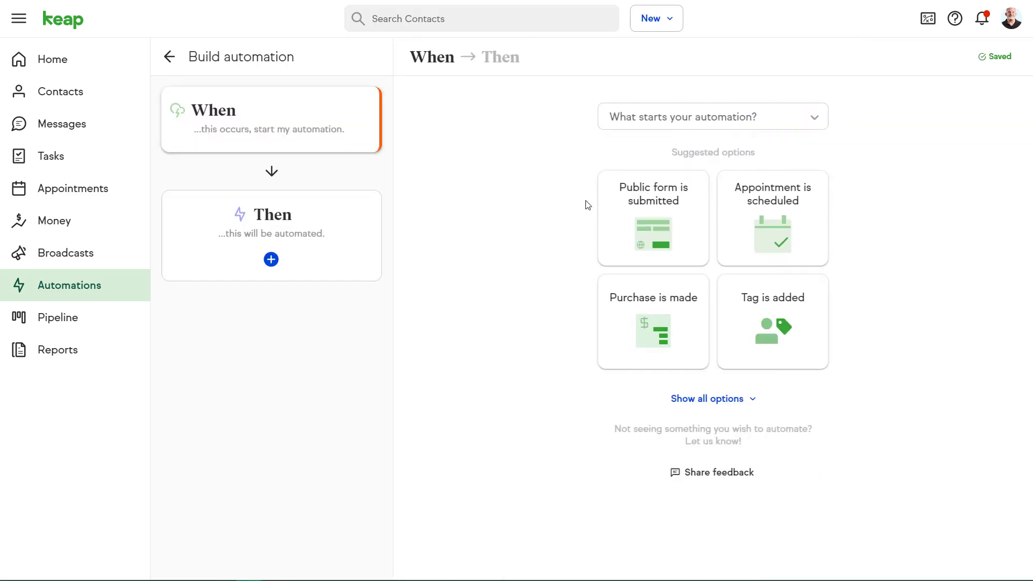
pyautogui.click(653, 217)
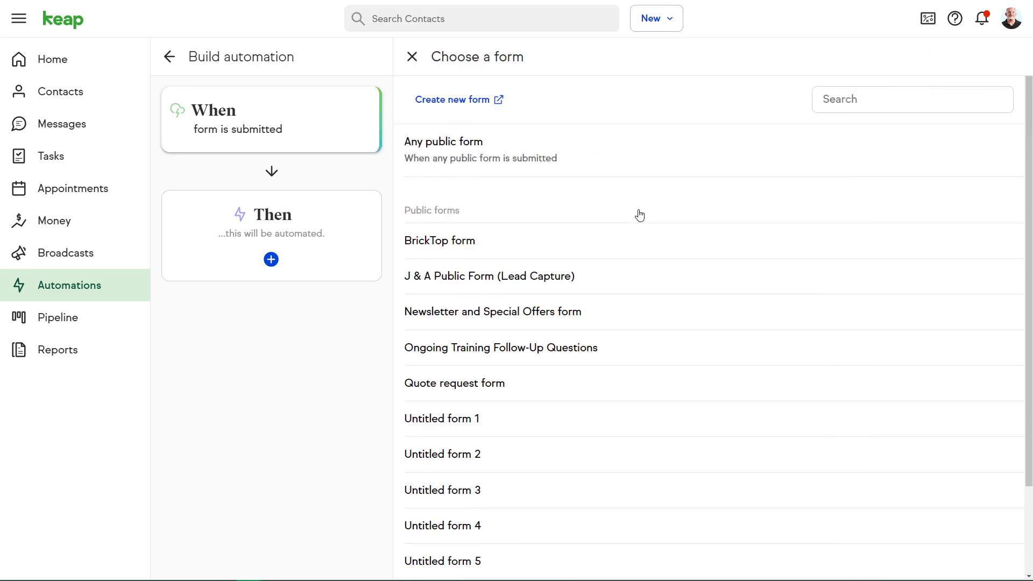
pyautogui.click(454, 383)
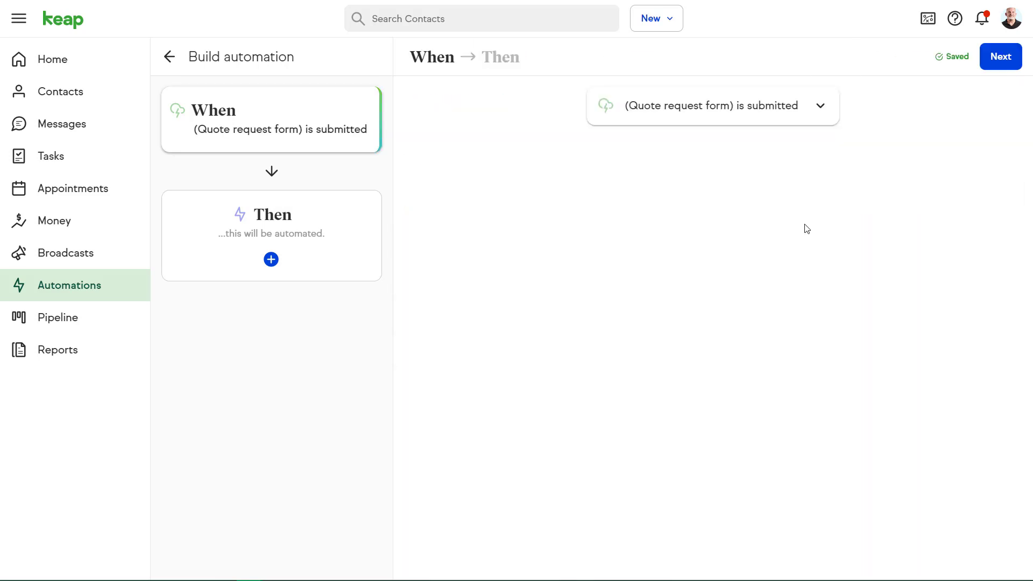
pyautogui.click(271, 221)
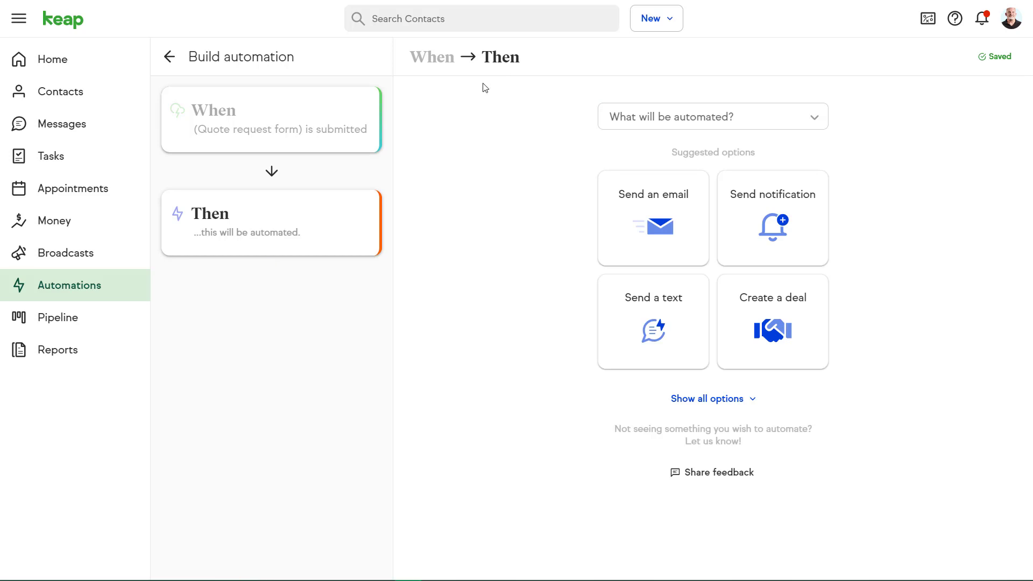
pyautogui.moveTo(642, 217)
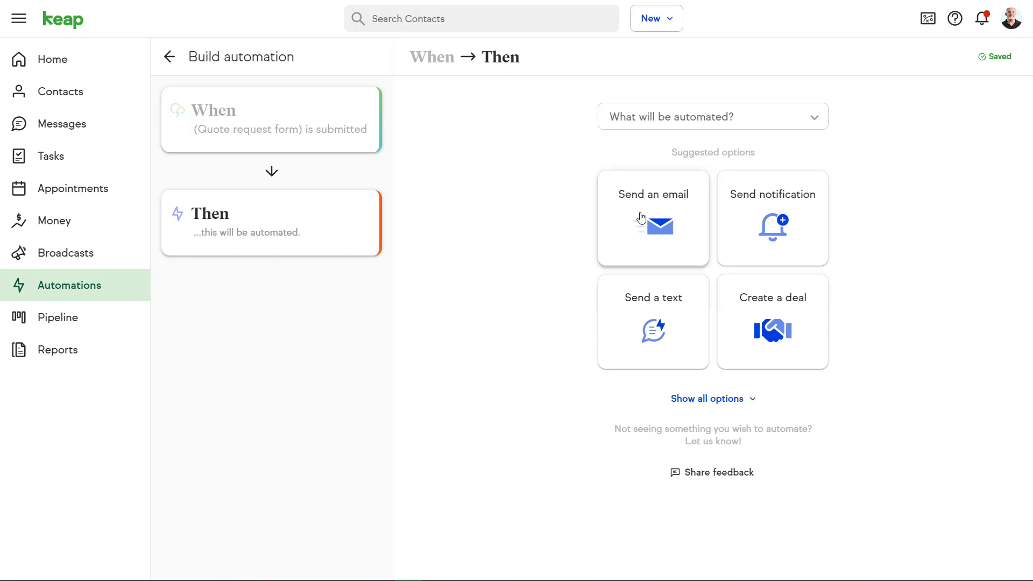
# - Add a Send an email step using the Thank you for requesting a quote template, sent immediately
pyautogui.click(652, 218)
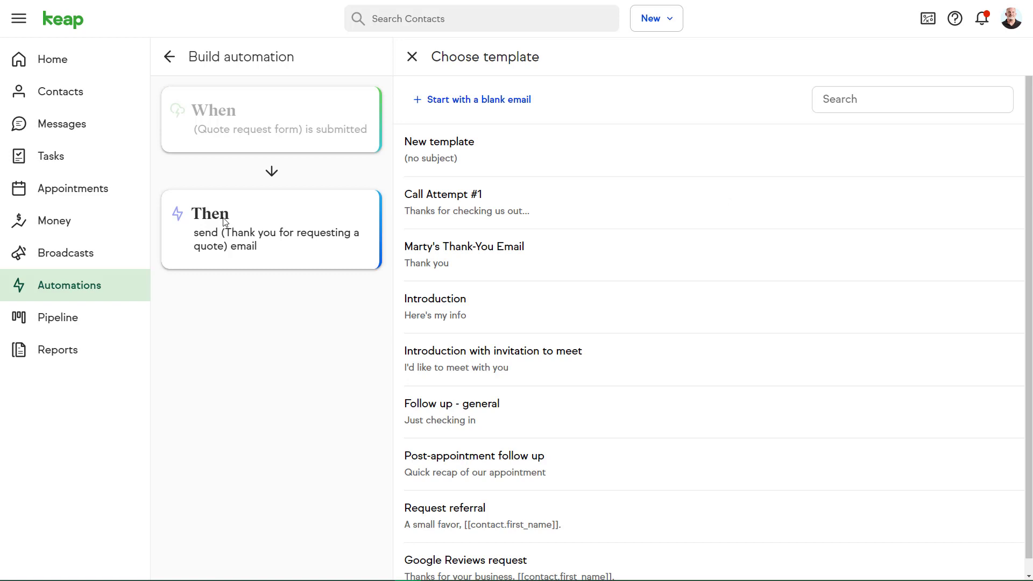
pyautogui.moveTo(445, 365)
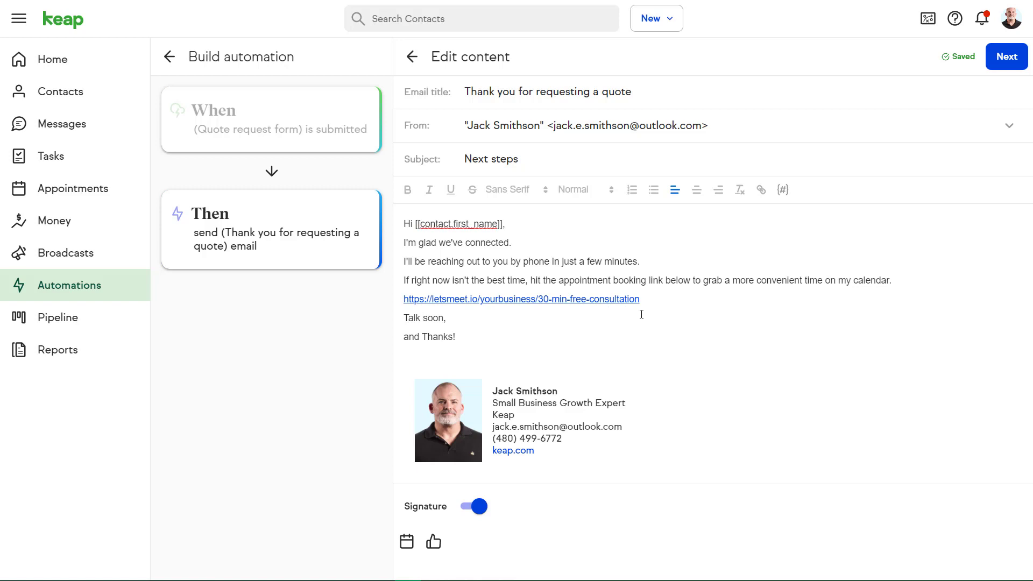
pyautogui.moveTo(626, 304)
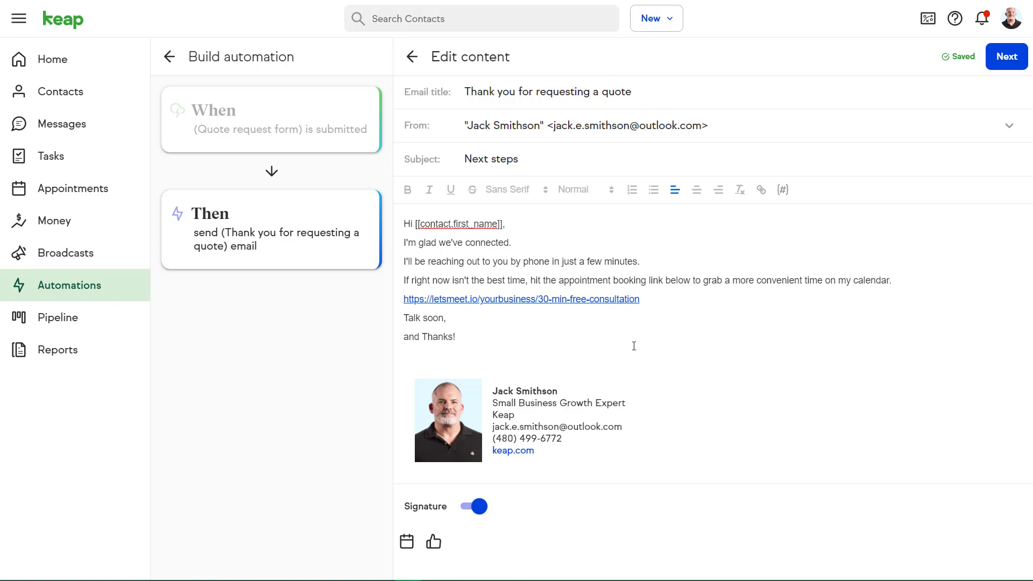
pyautogui.click(1006, 56)
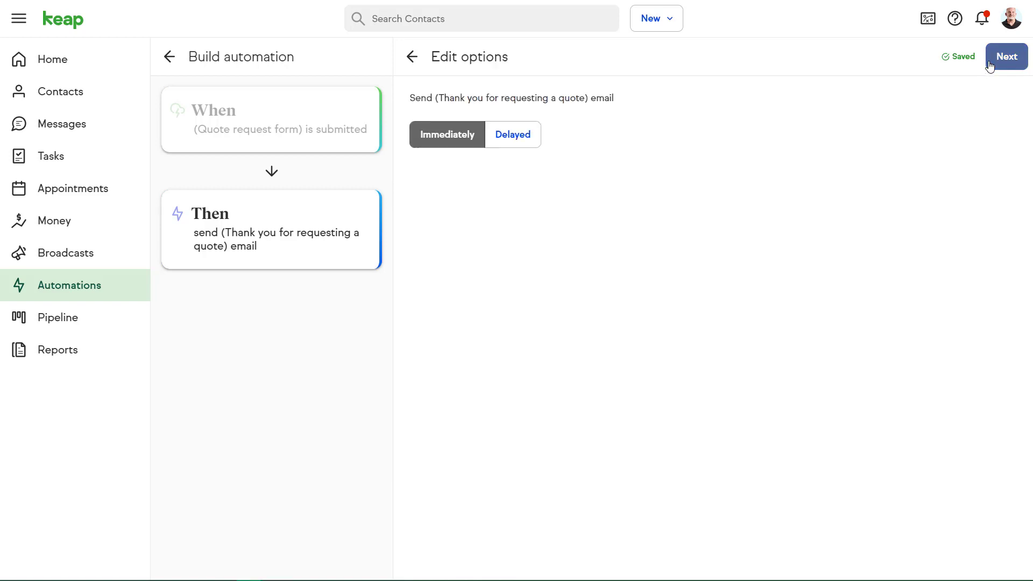
pyautogui.click(1005, 56)
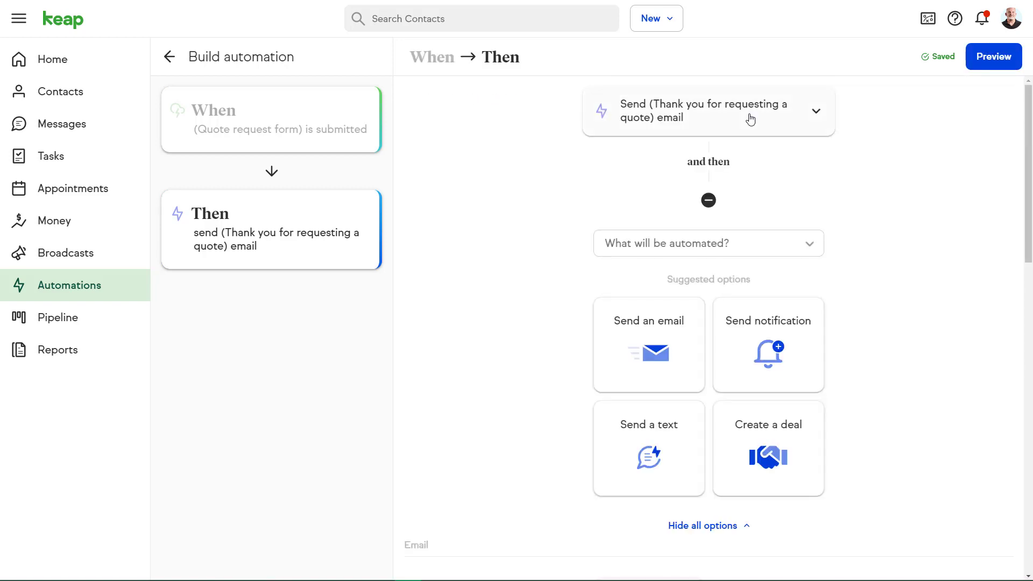
pyautogui.moveTo(750, 119)
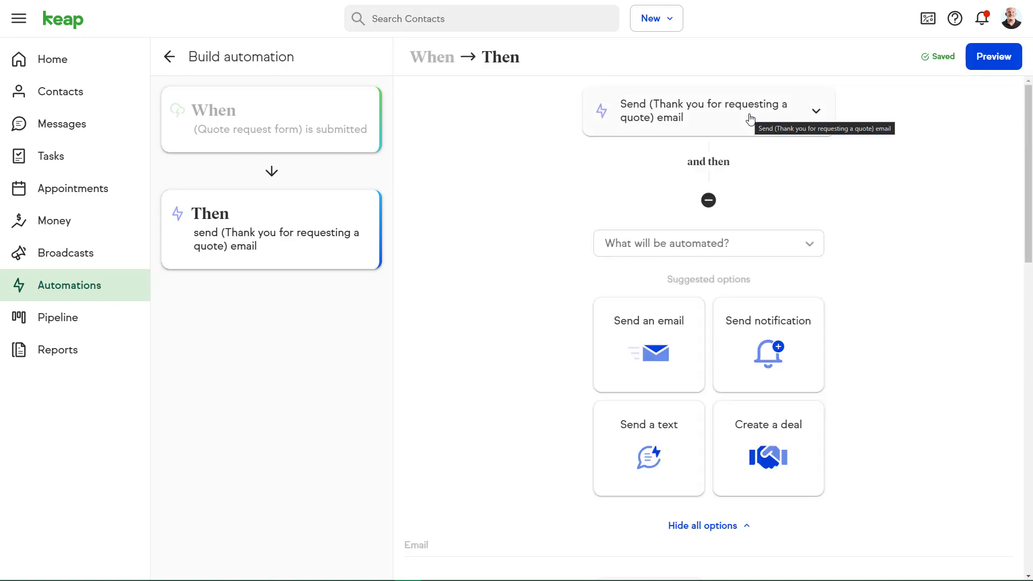
pyautogui.moveTo(864, 287)
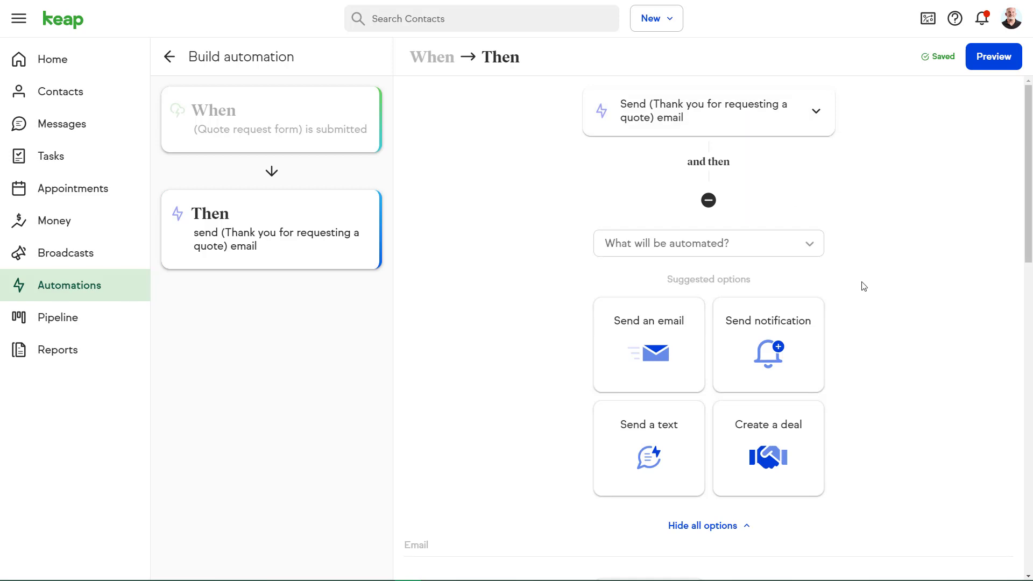
pyautogui.scroll(-3)
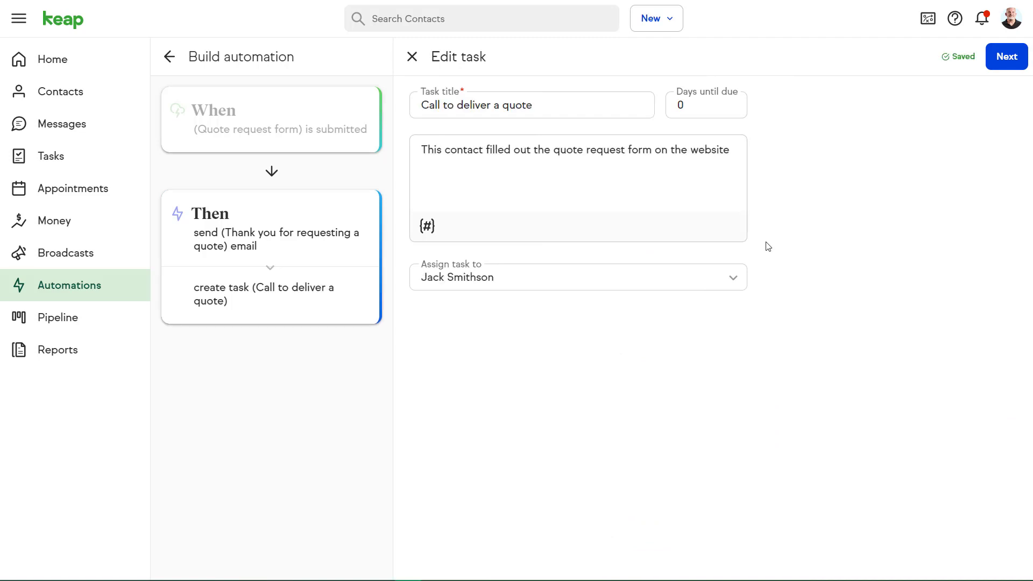
pyautogui.moveTo(1006, 56)
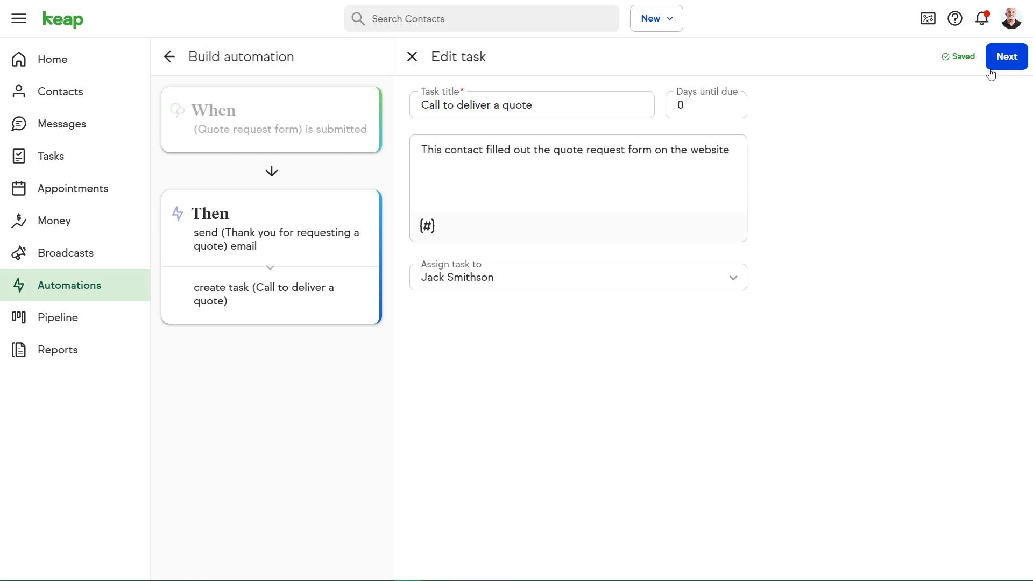
pyautogui.click(1005, 56)
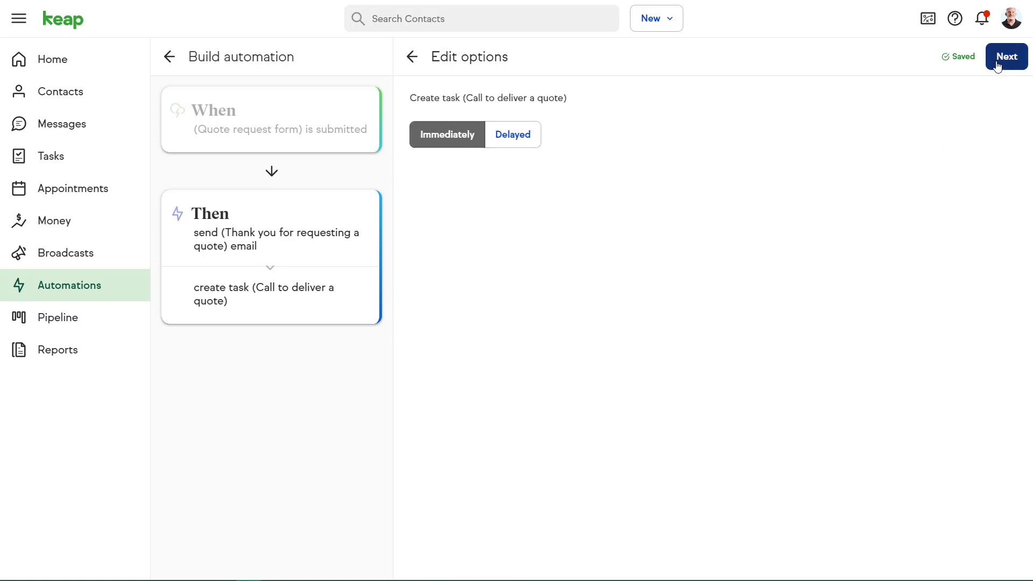
pyautogui.click(1006, 56)
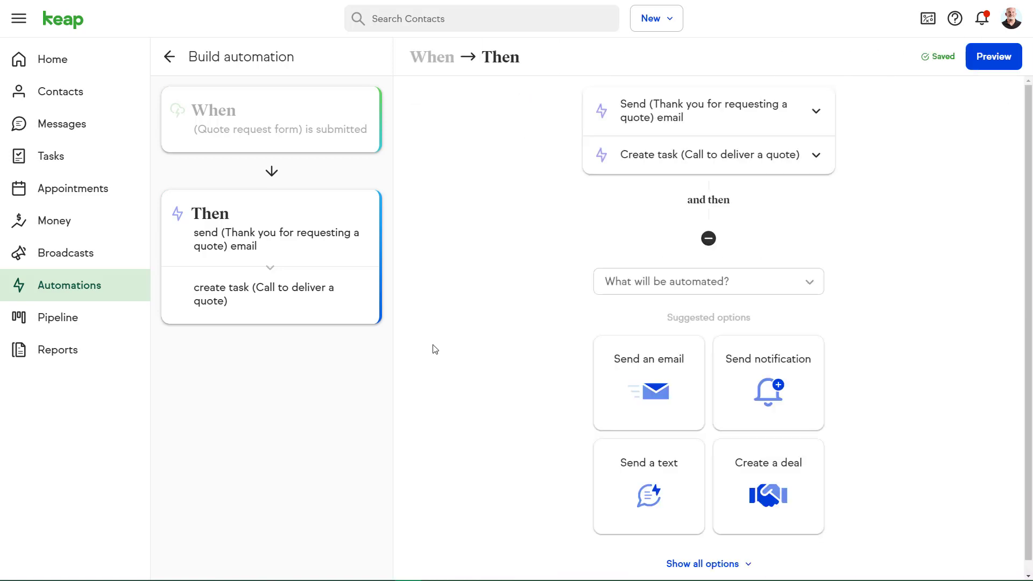
pyautogui.click(648, 487)
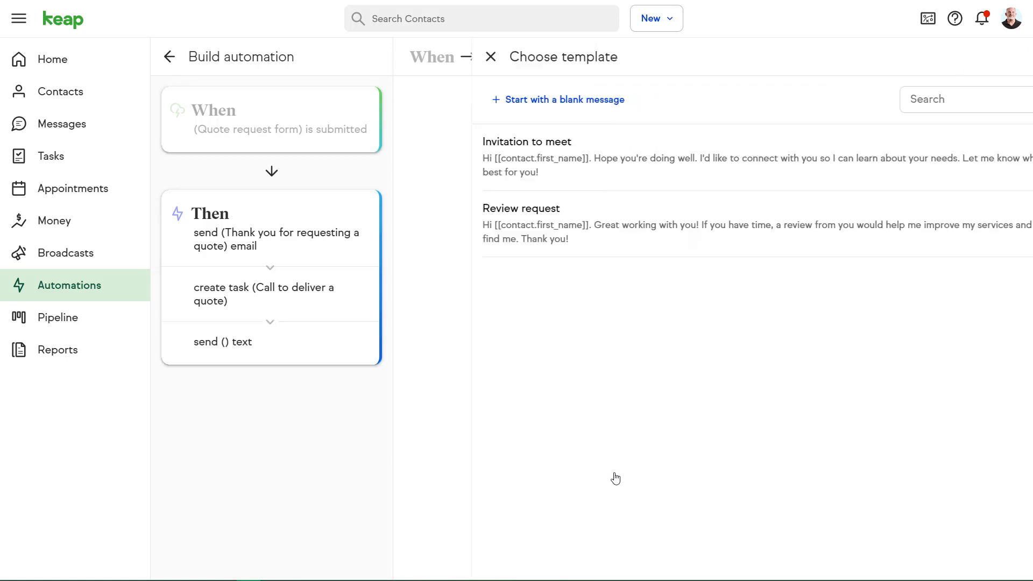
# - Discard the text step and create a deal in Consulting Services Pipeline's Contacting stage
pyautogui.click(564, 99)
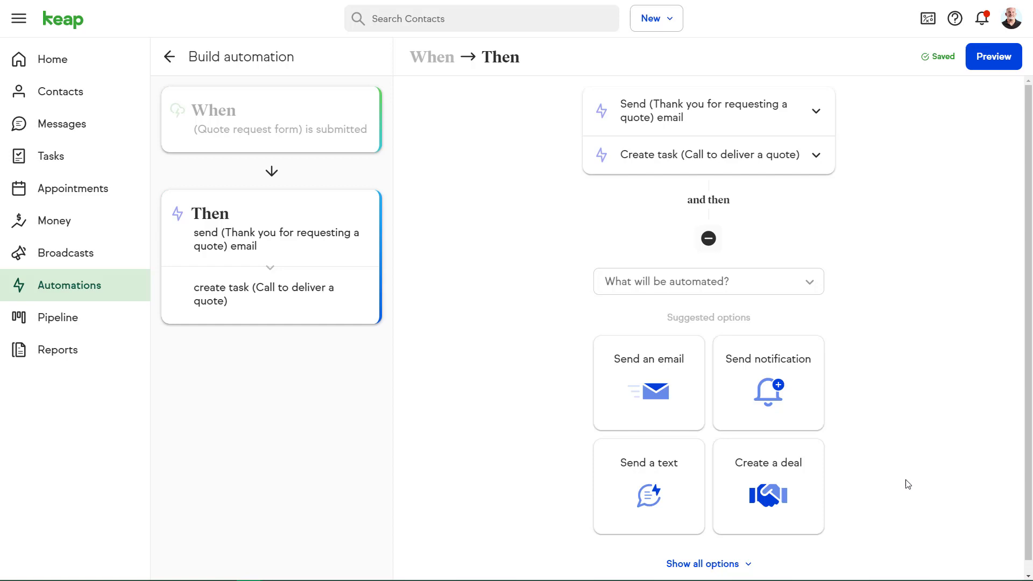
pyautogui.click(767, 486)
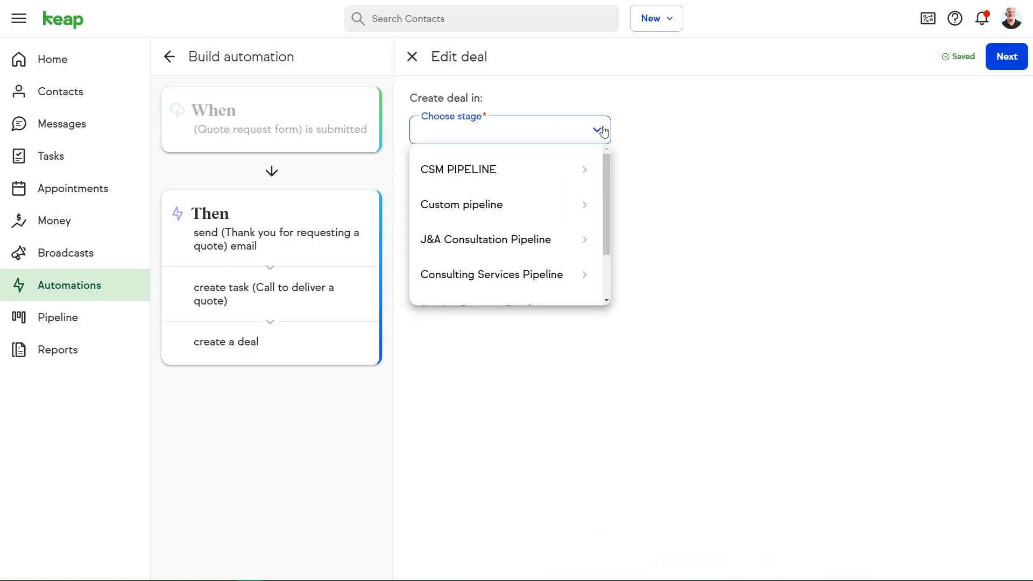
pyautogui.click(491, 274)
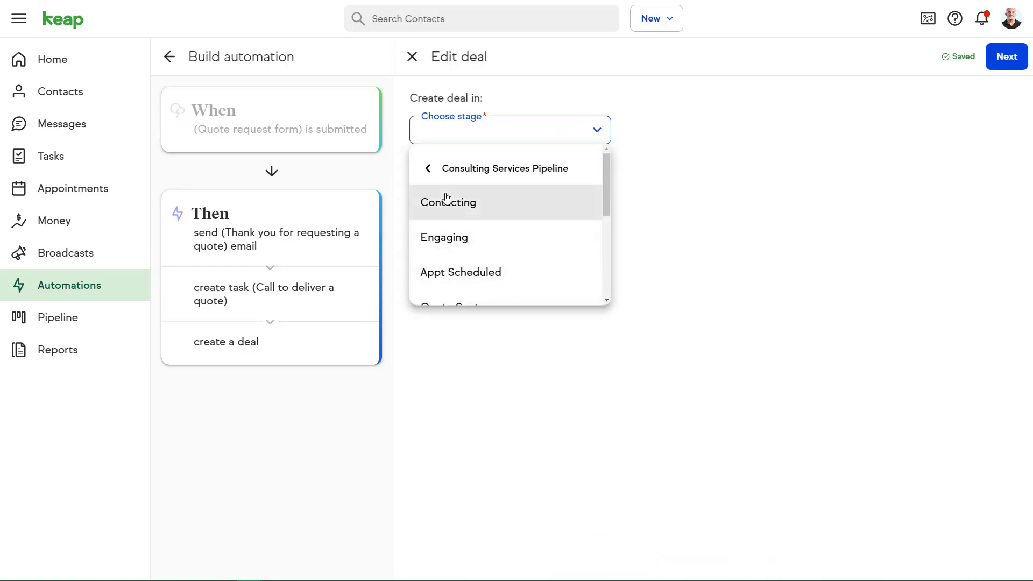
pyautogui.click(448, 202)
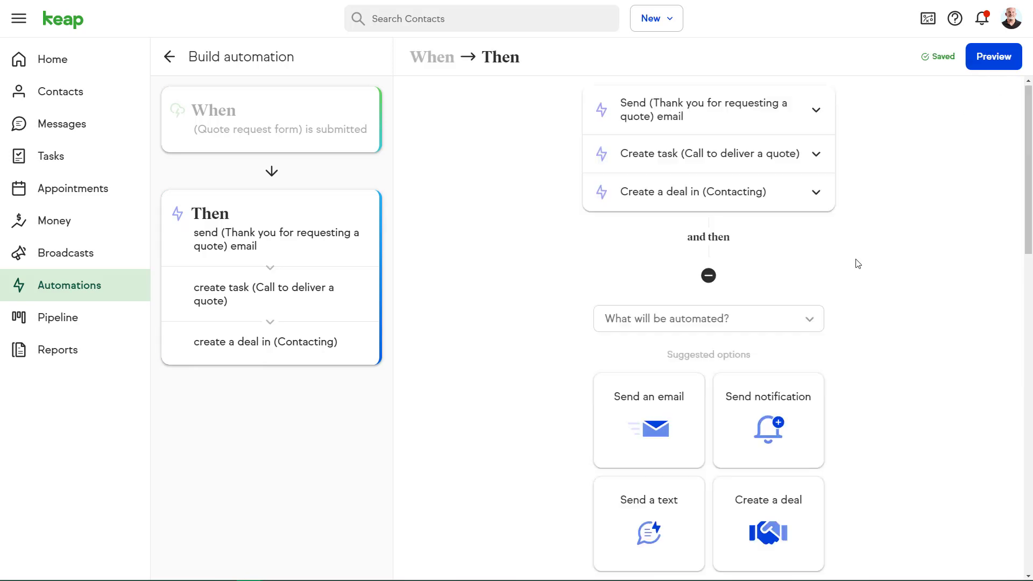
pyautogui.scroll(-3)
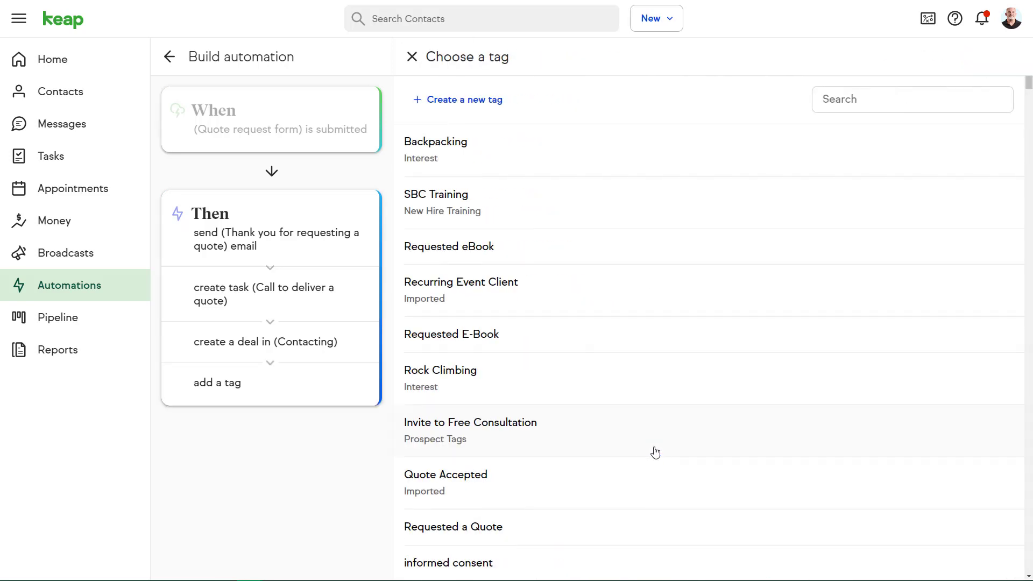
# - Apply the hot lead tag immediately as the final step and publish the automation
pyautogui.write('hot')
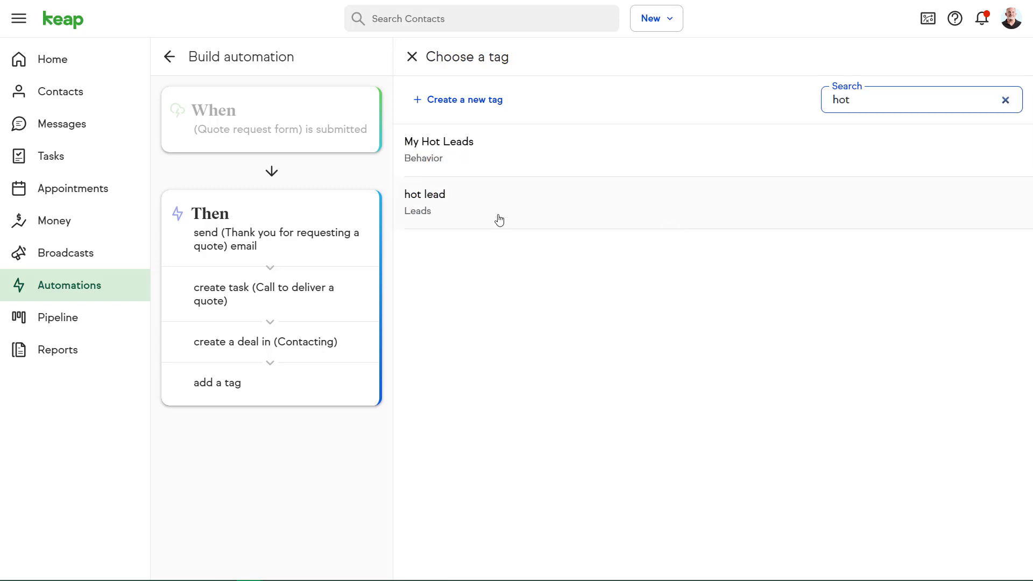
pyautogui.click(425, 194)
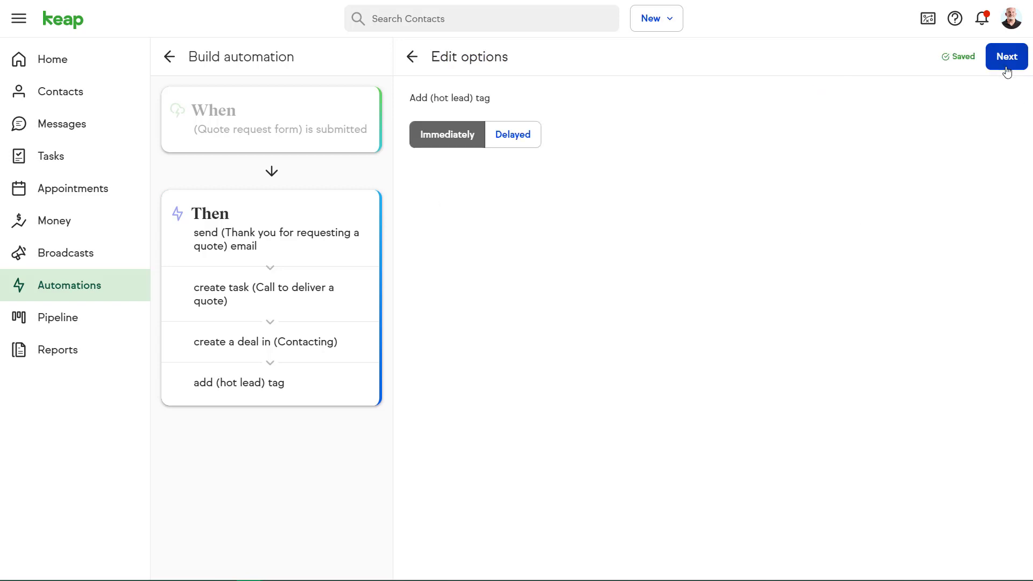
pyautogui.click(1005, 57)
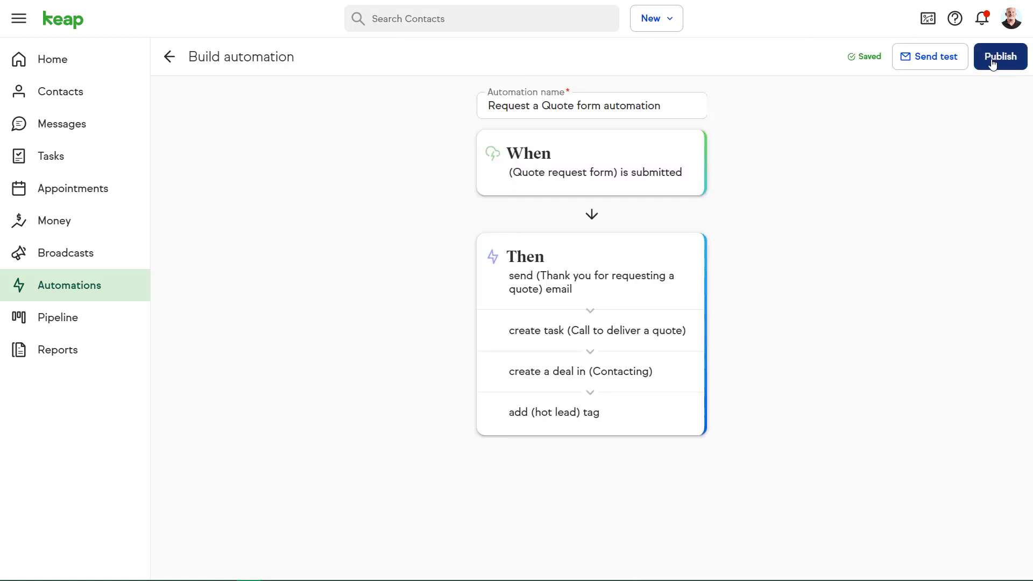
pyautogui.click(998, 56)
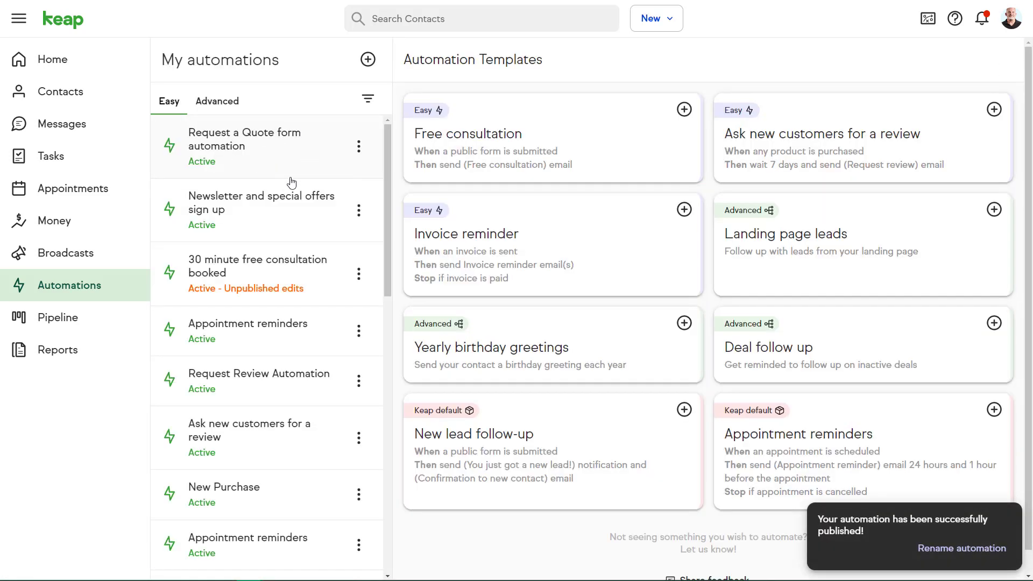
pyautogui.moveTo(323, 161)
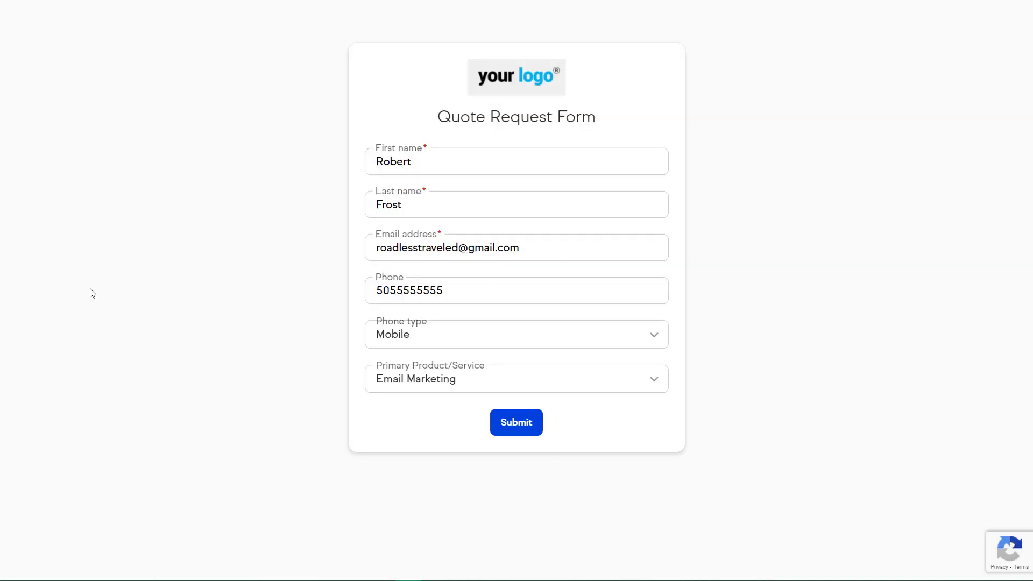
pyautogui.moveTo(759, 321)
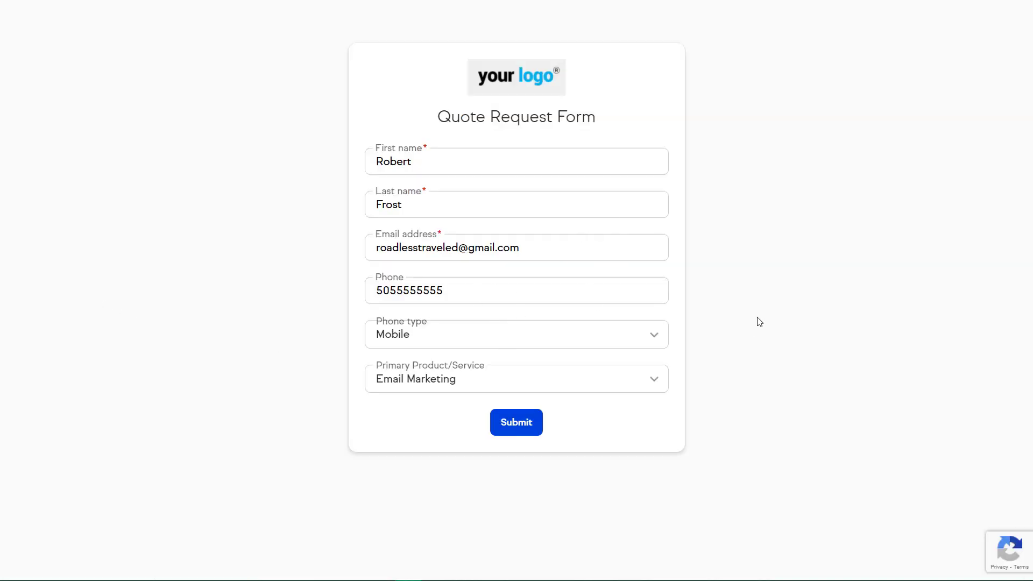
# - Submit a test Quote Request Form with Robert Frost's contact details
pyautogui.click(515, 421)
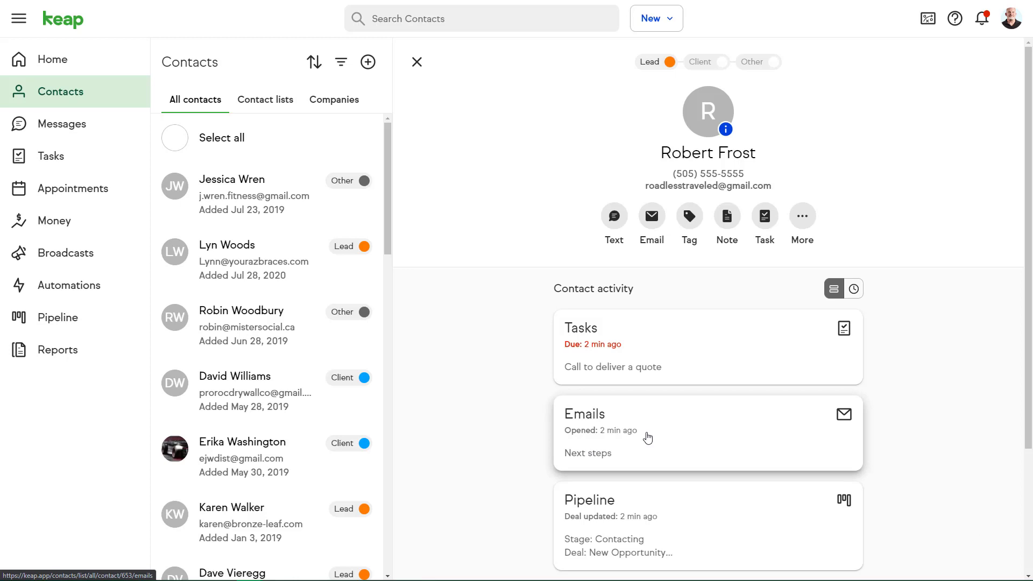
# - Review Robert Frost's received Next steps email from the Emails card
pyautogui.click(708, 431)
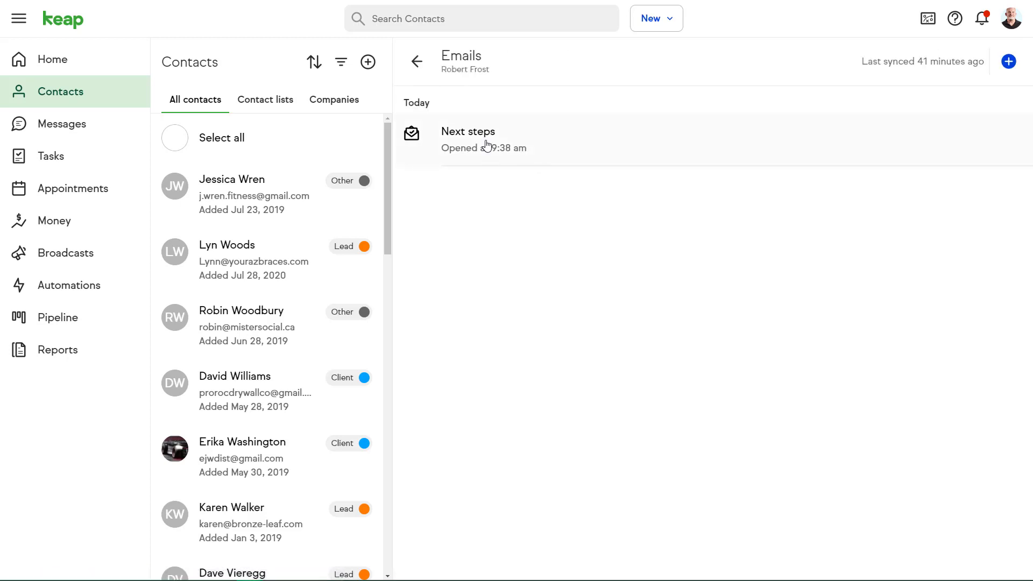
pyautogui.click(468, 139)
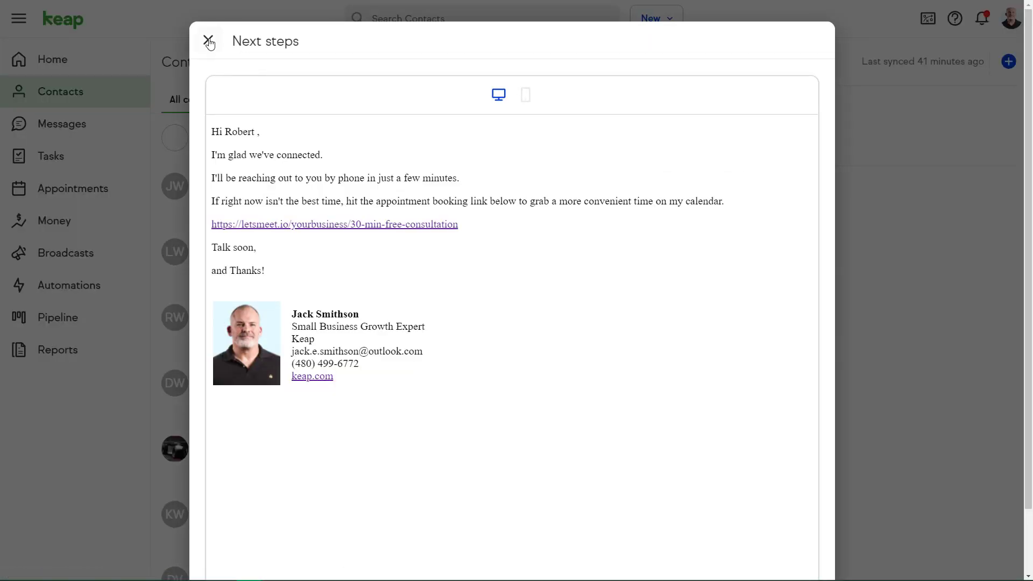
pyautogui.click(209, 42)
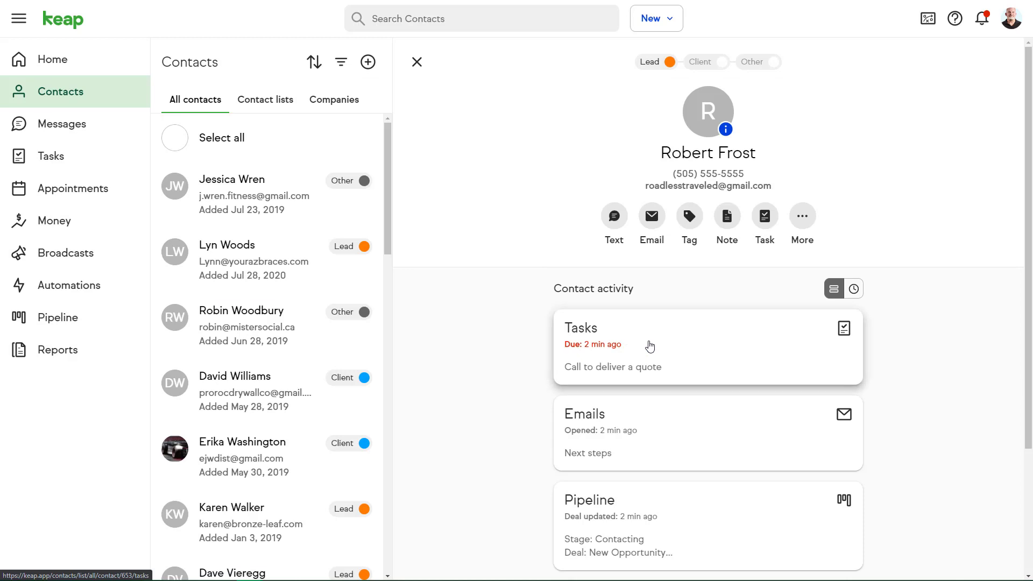
# - Confirm the quote-call task and Contacting-stage deal, then return to the Home dashboard
pyautogui.click(50, 156)
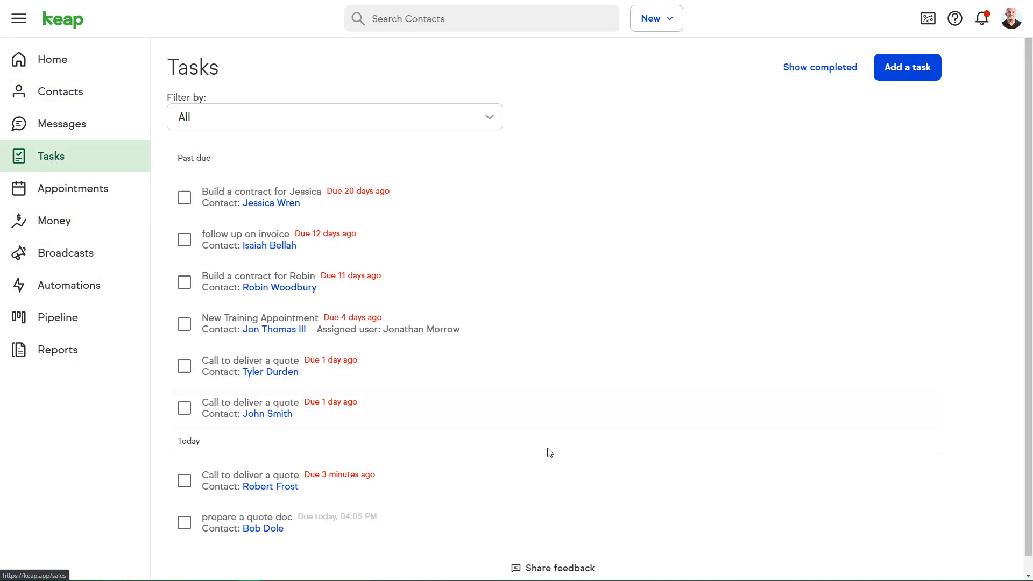
pyautogui.click(250, 474)
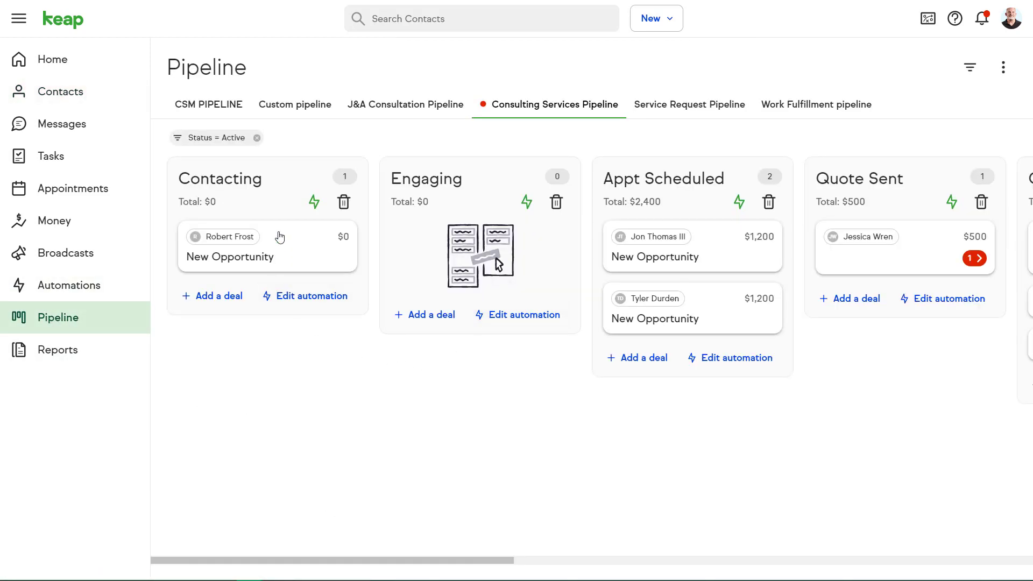
pyautogui.click(50, 59)
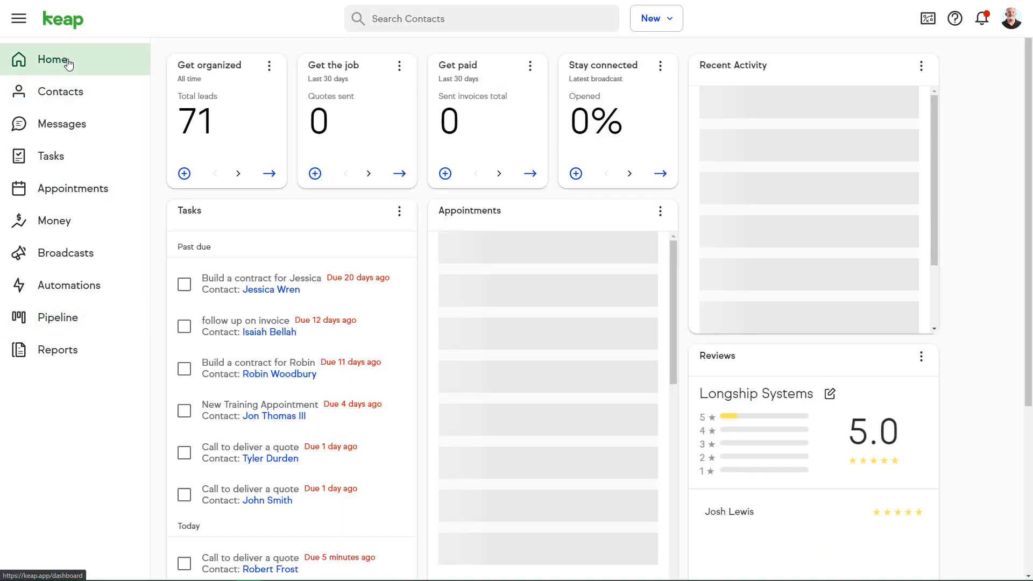